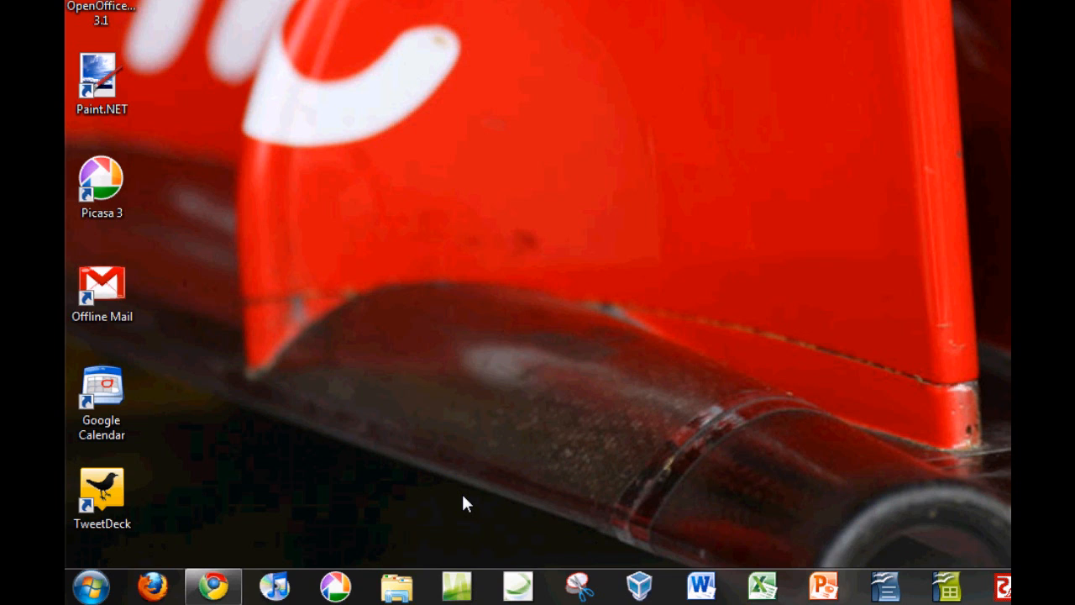
mouse_move(476, 496)
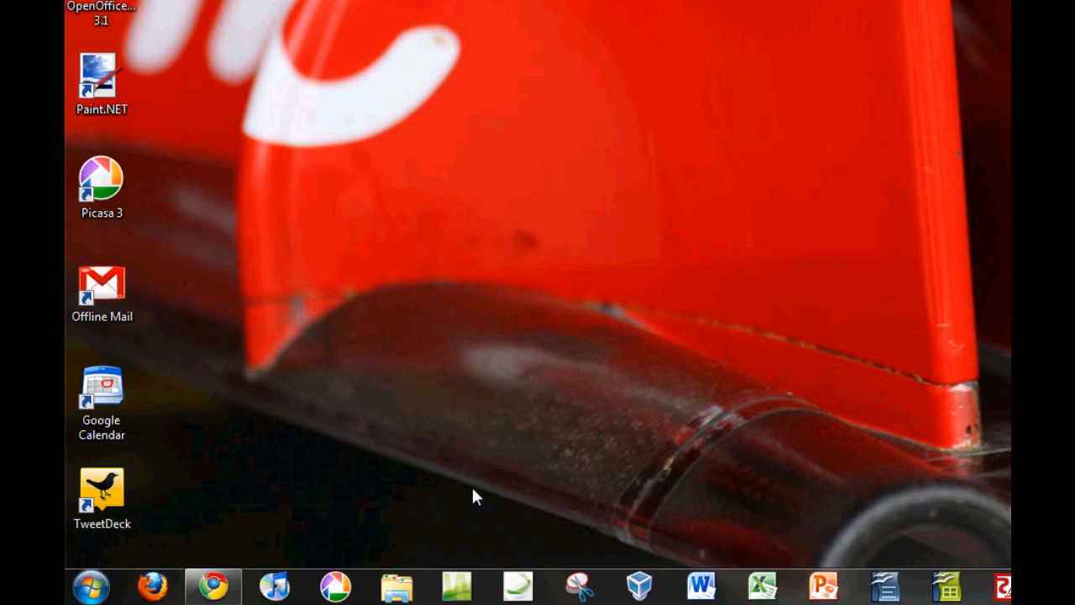
mouse_move(359, 488)
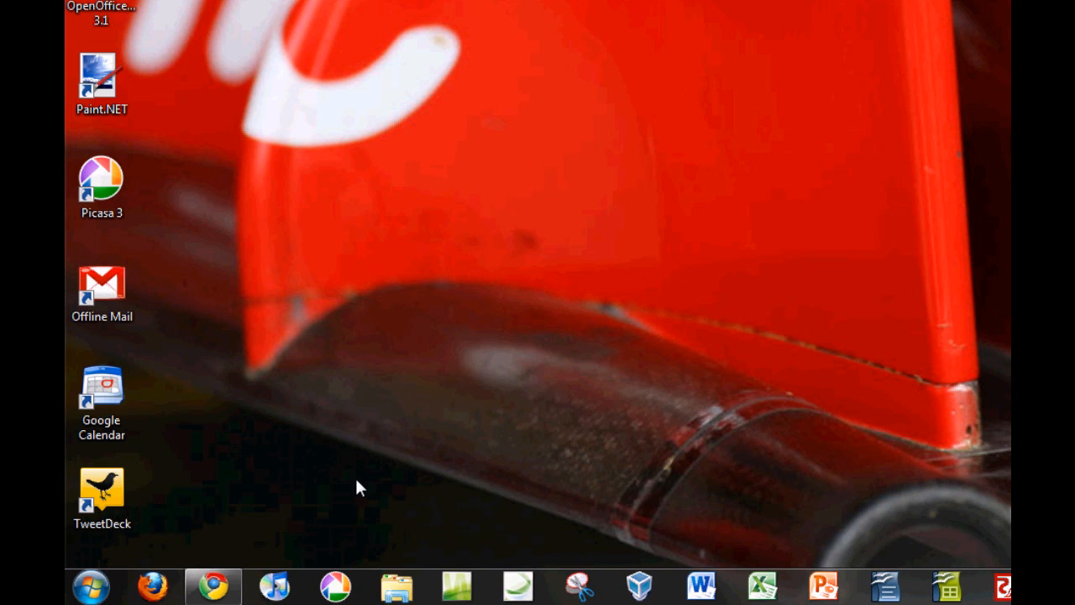
Step: Go to Default Programs from the Start menu
click(89, 586)
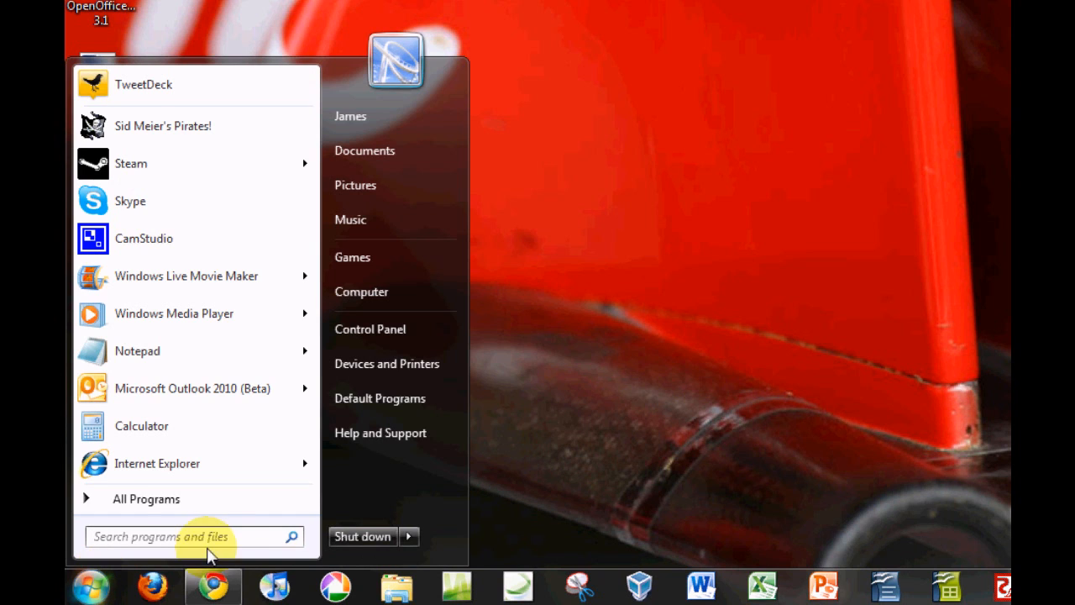
click(369, 329)
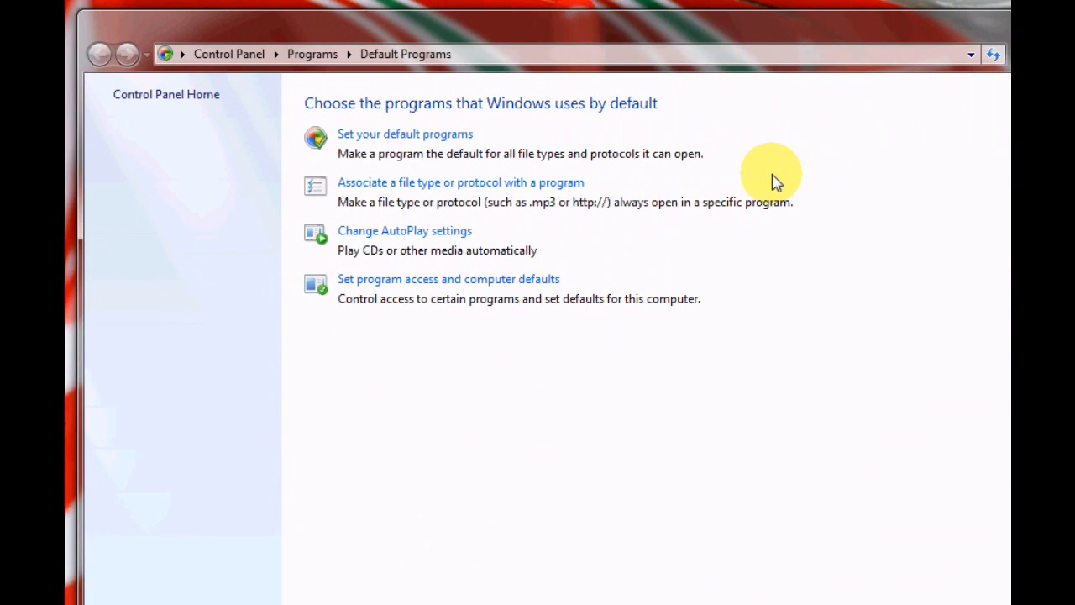
mouse_move(704, 216)
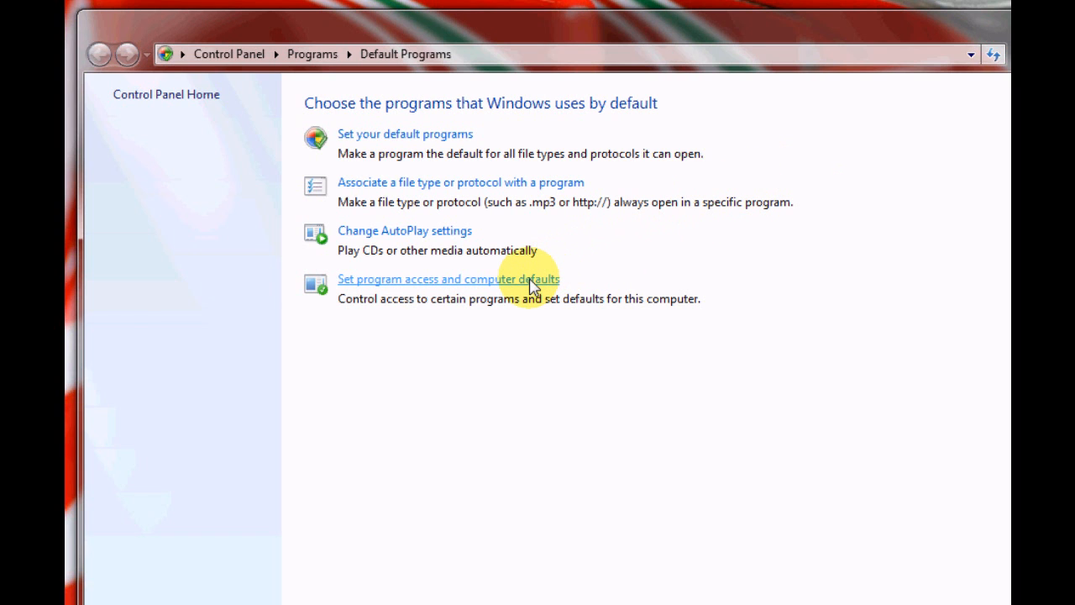
Step: Open Set Program Access and Computer Defaults and view the Microsoft Windows and Non-Microsoft details
click(447, 279)
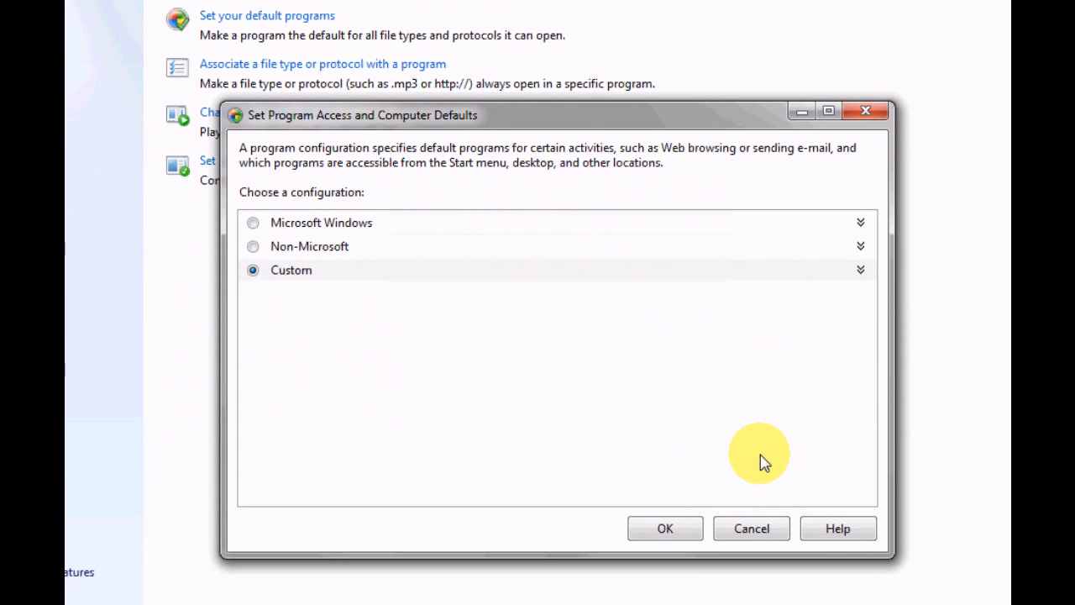
mouse_move(767, 448)
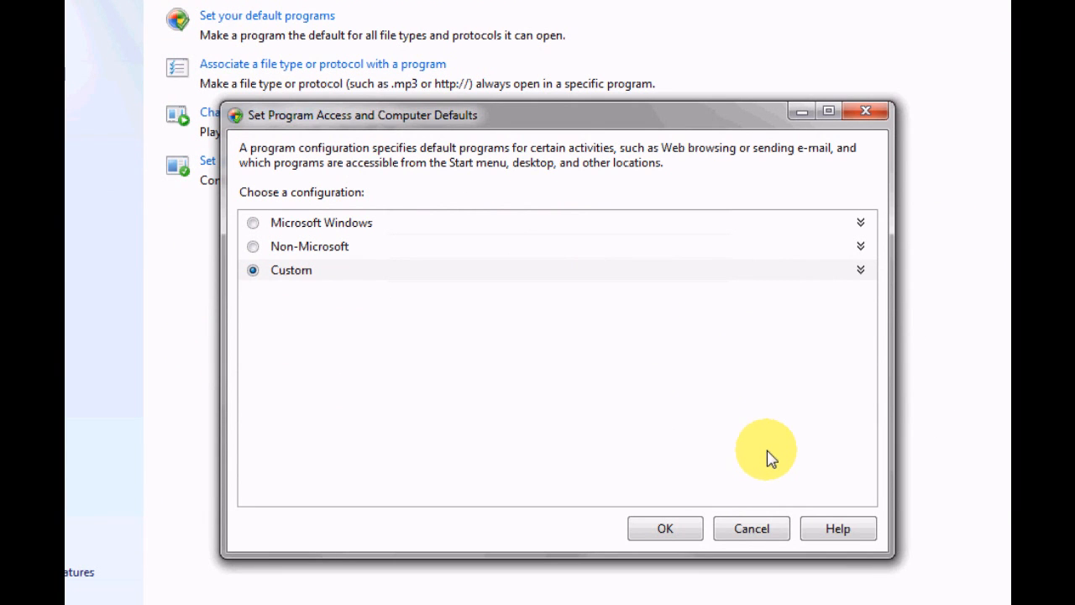
click(859, 223)
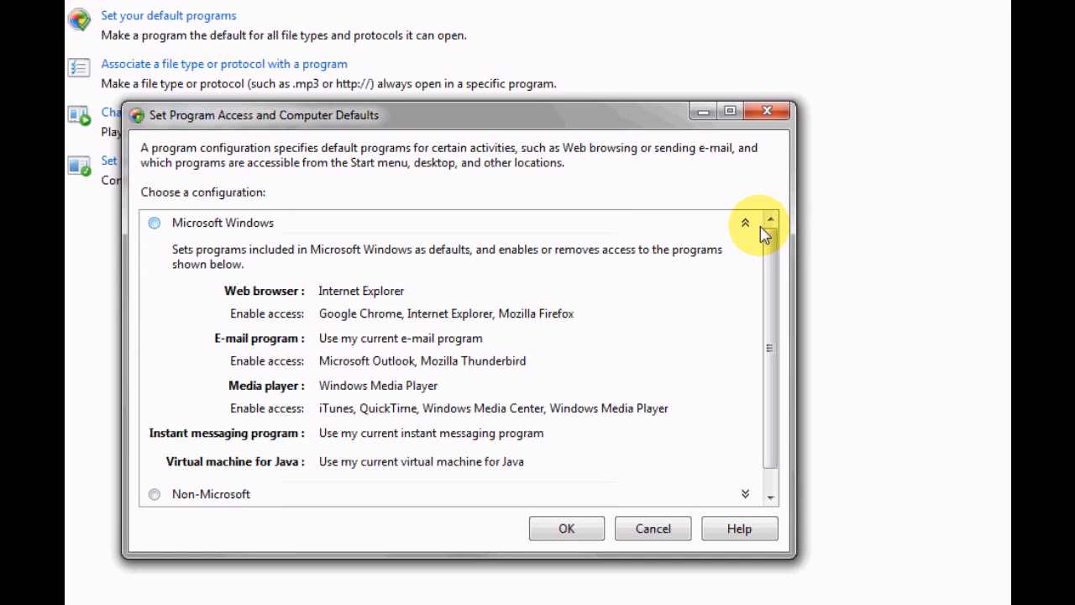
mouse_move(708, 250)
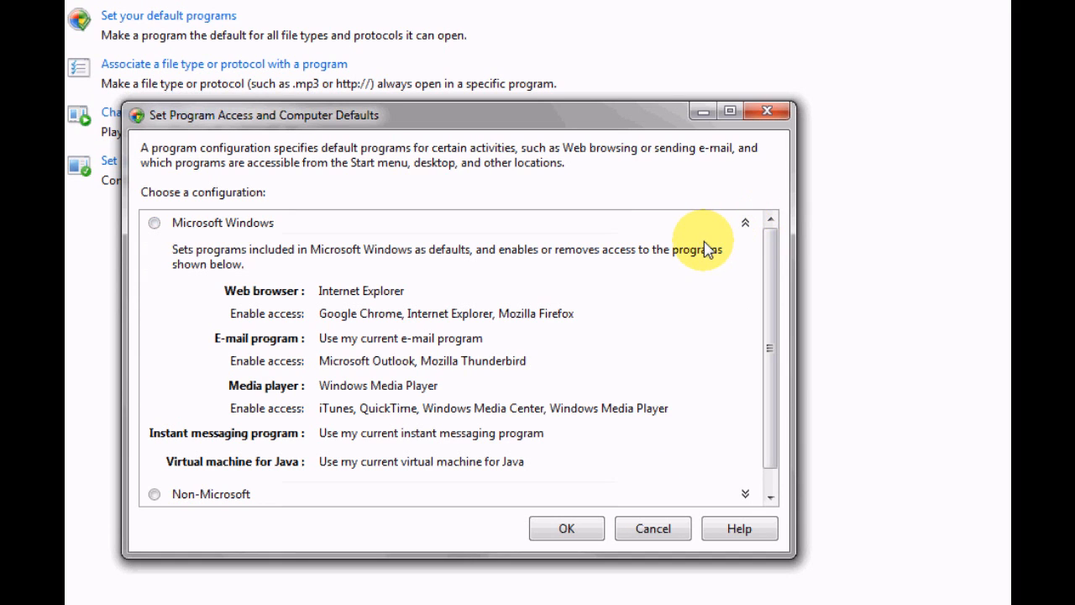
mouse_move(409, 298)
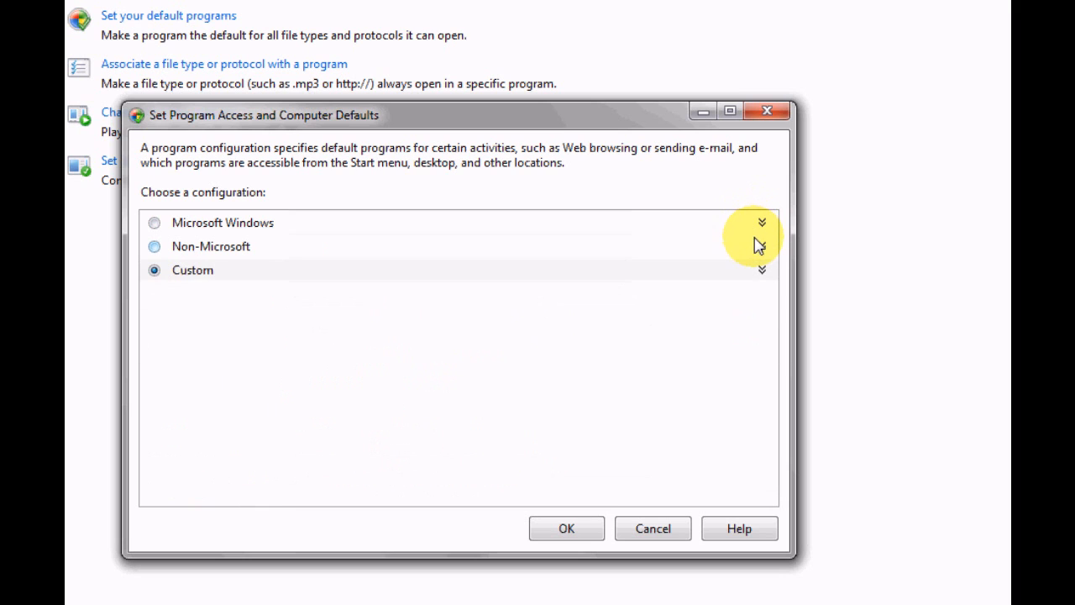
click(762, 247)
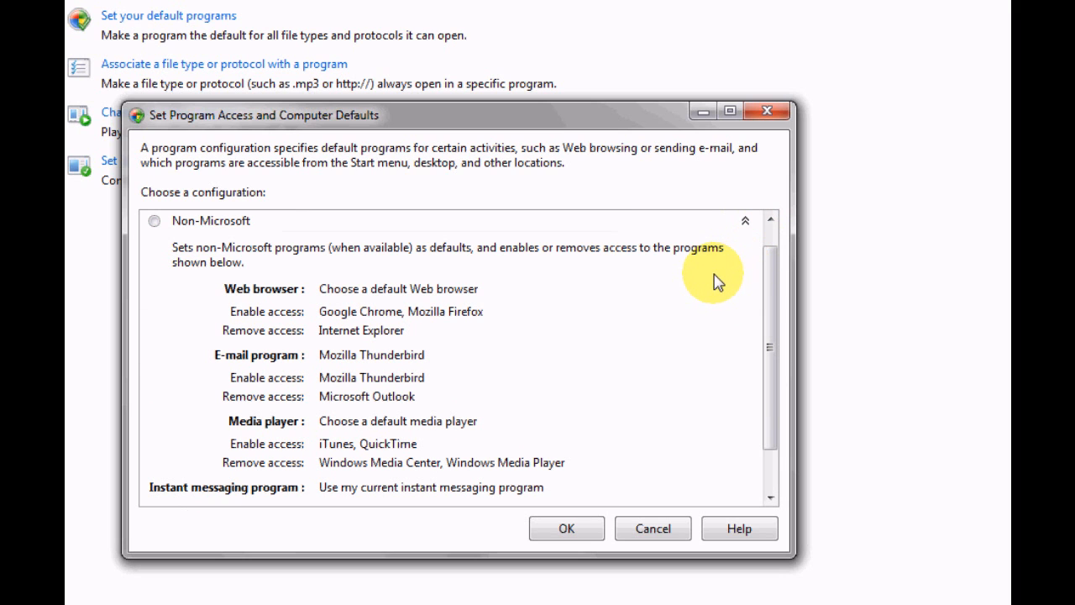
mouse_move(400, 320)
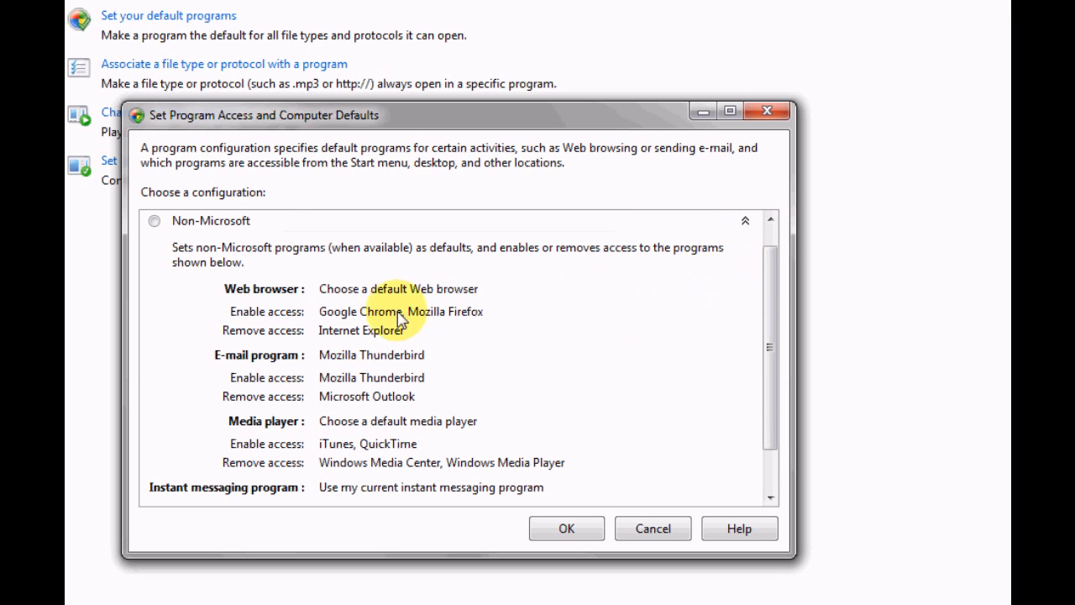
mouse_move(693, 269)
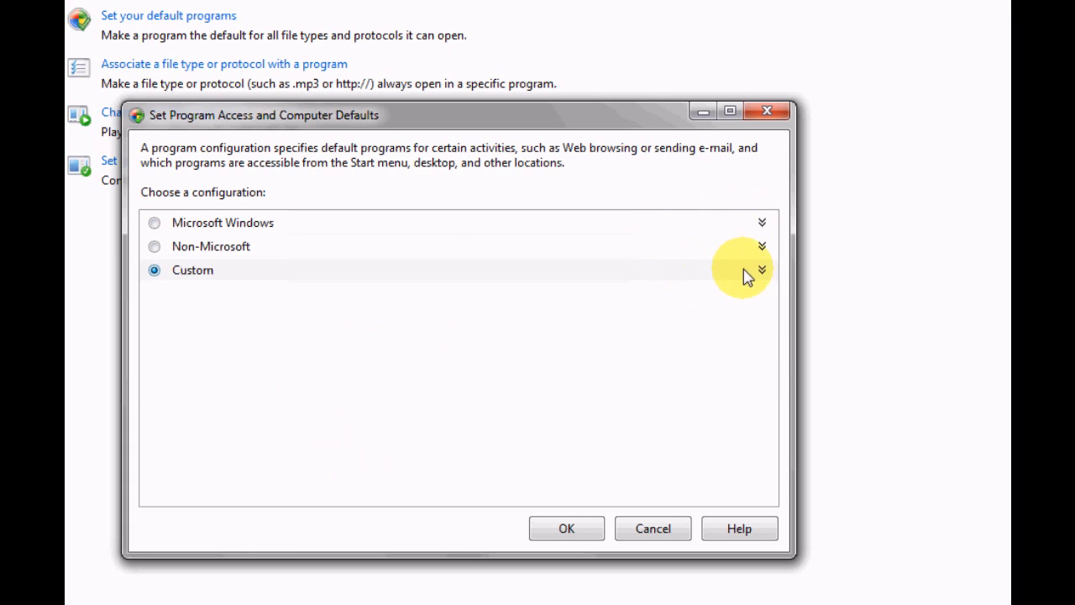
Step: Expand the Custom configuration and toggle Internet Explorer's Enable access off and back on
click(761, 270)
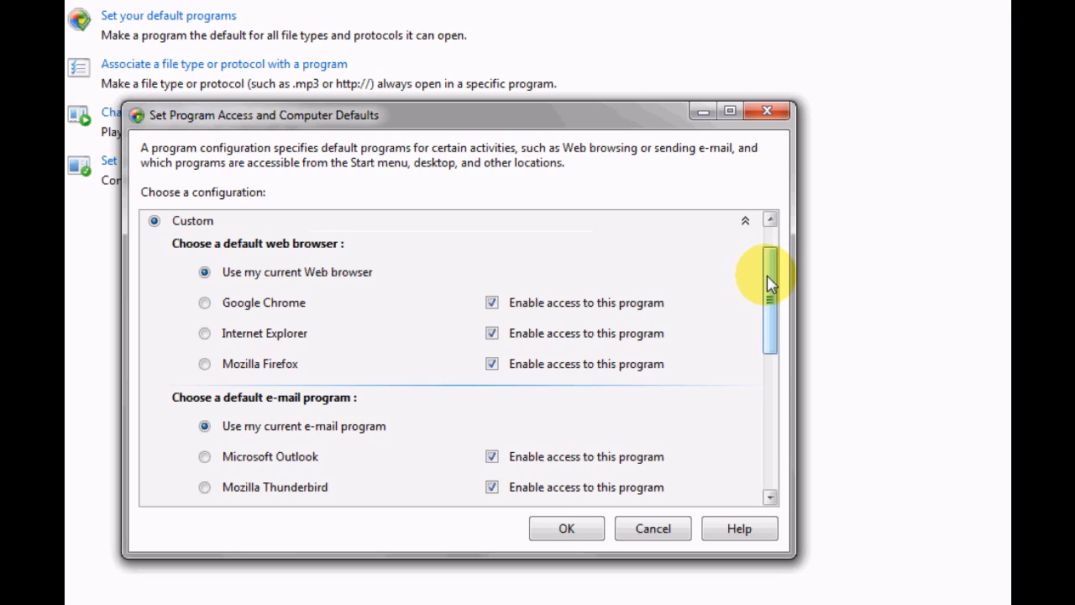
scroll(down, 3)
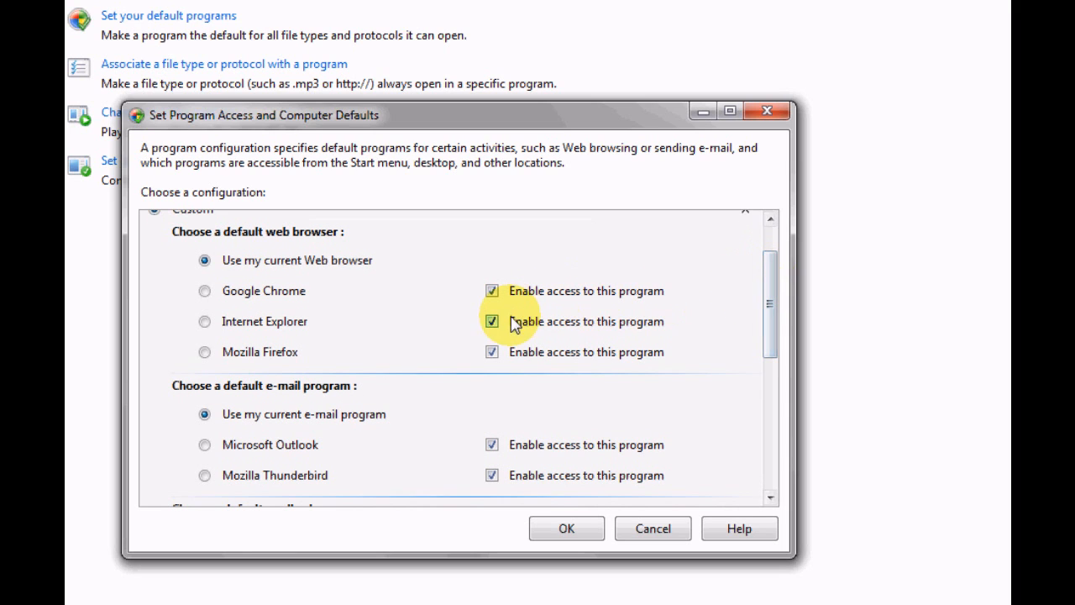
click(492, 321)
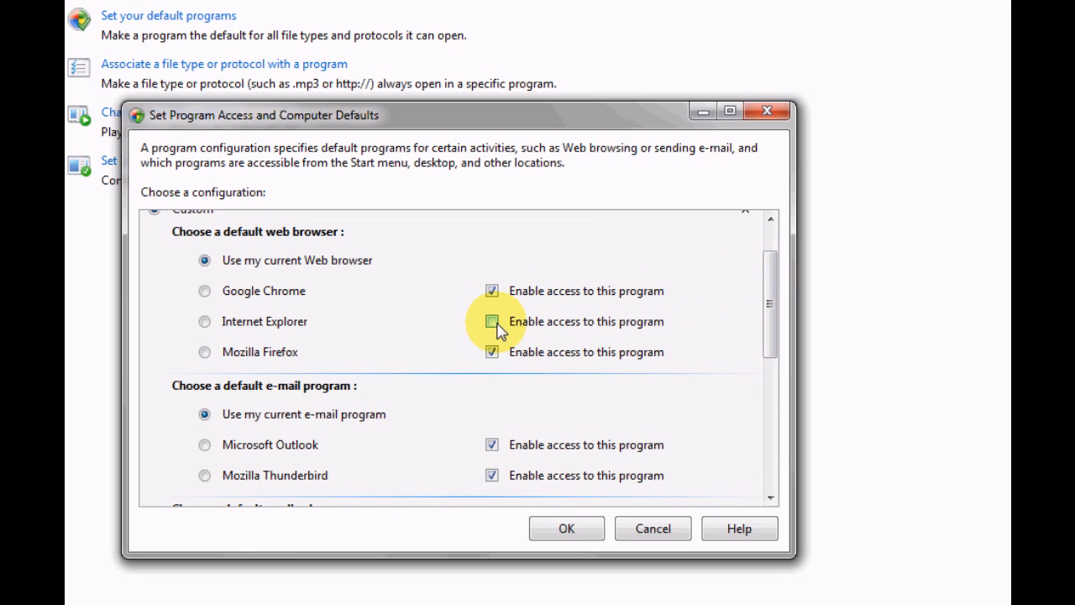
click(492, 321)
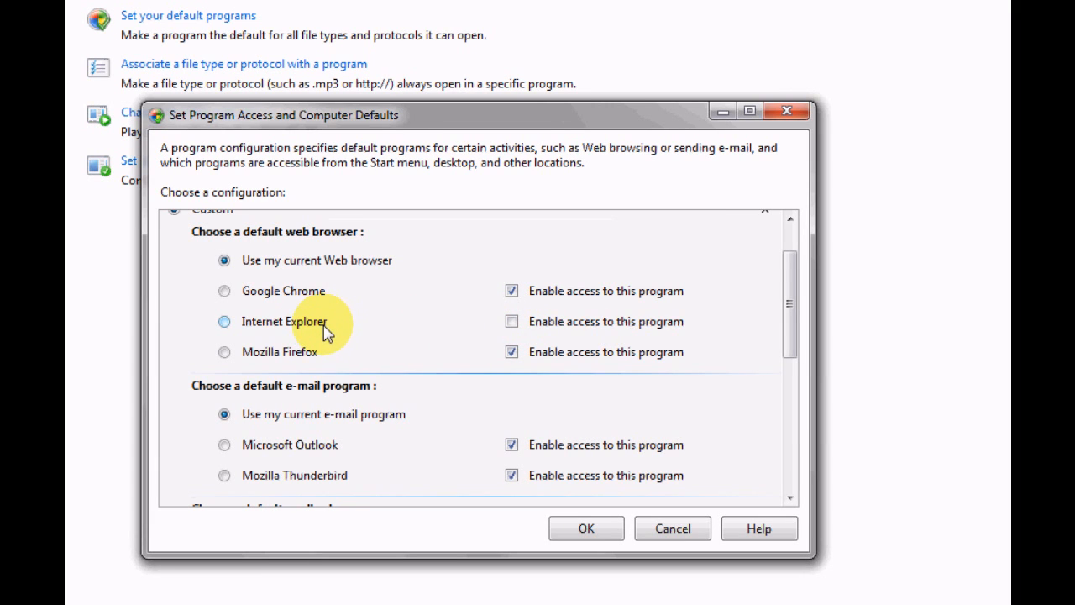
click(512, 321)
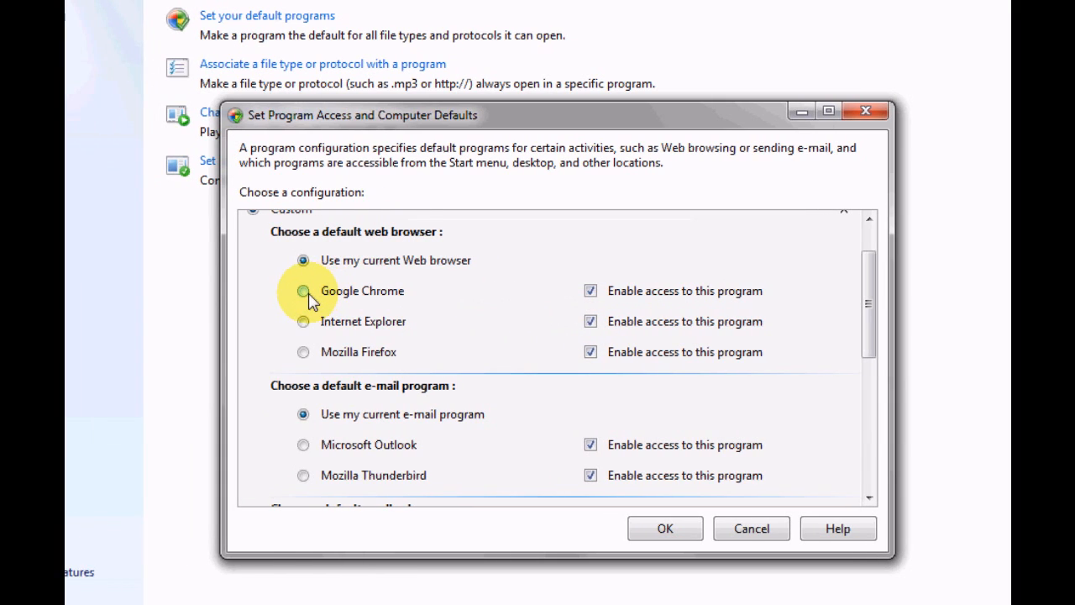
Step: Select Google Chrome under 'Choose a default web browser'
click(302, 291)
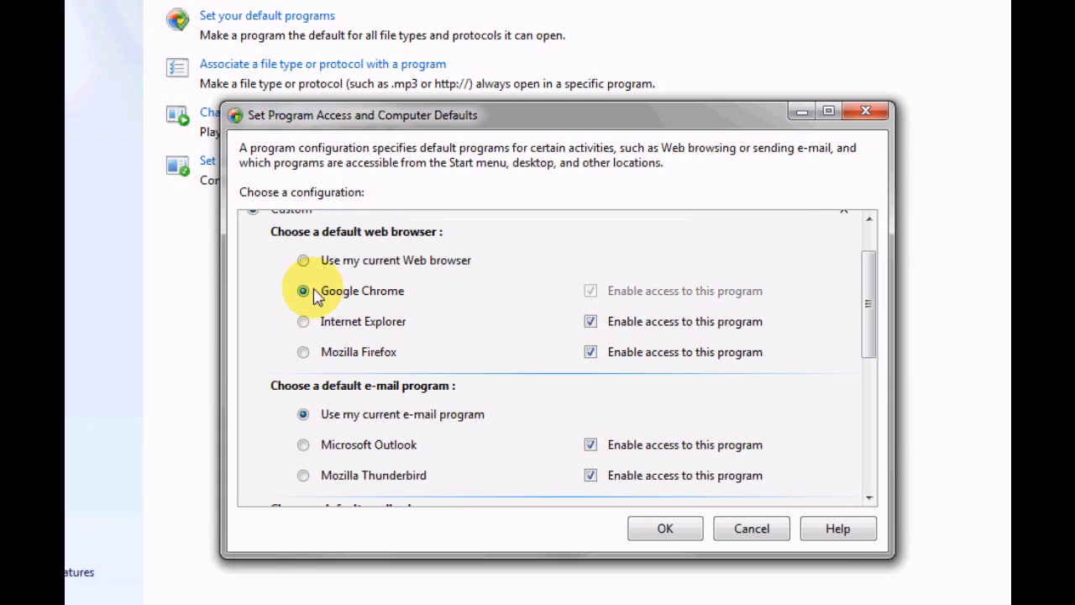
mouse_move(326, 299)
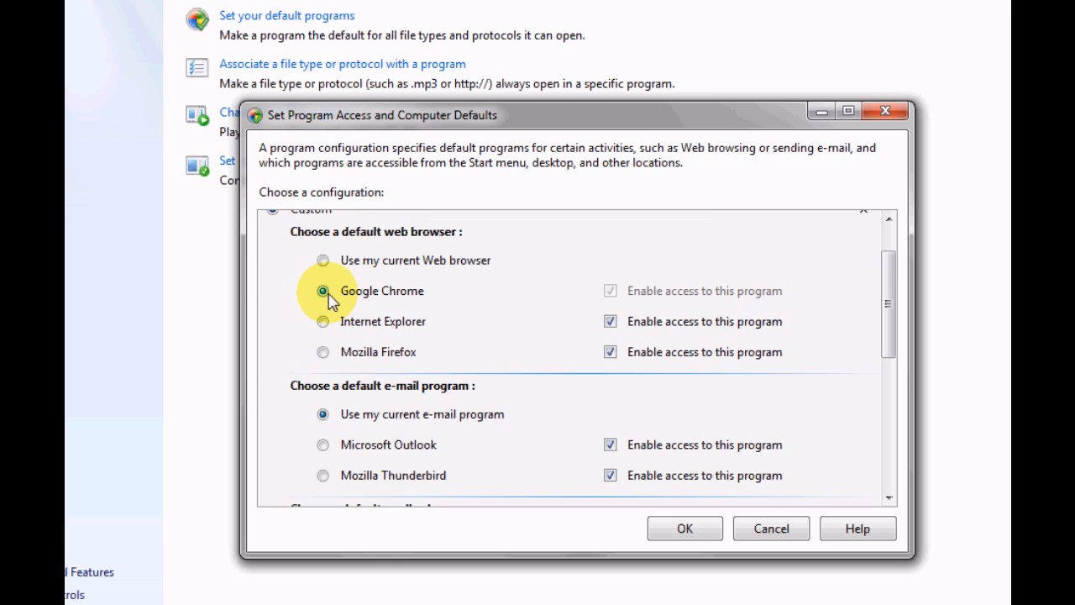
mouse_move(453, 309)
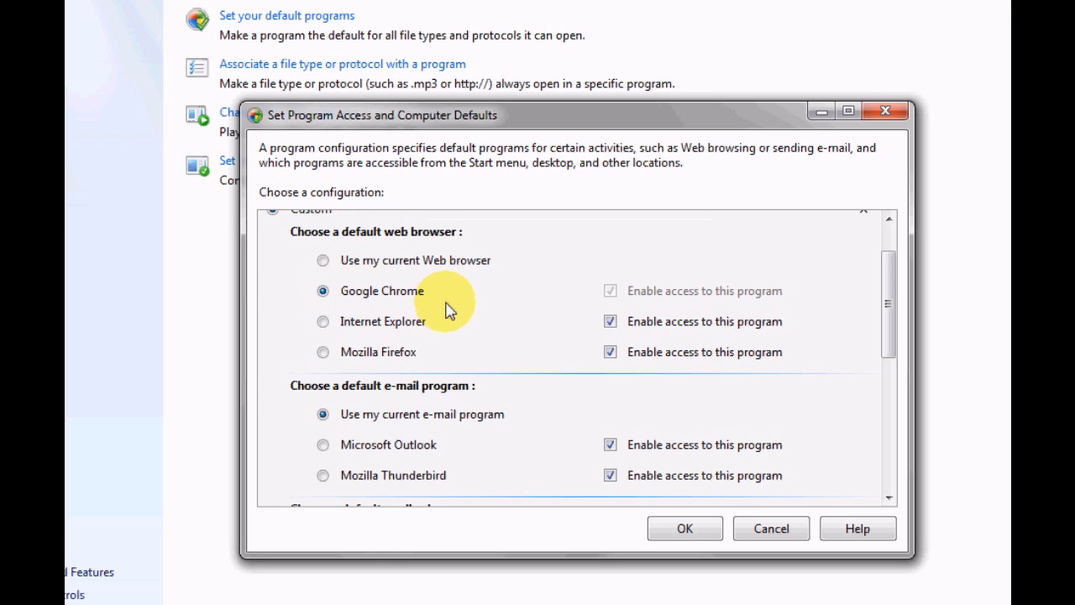
mouse_move(473, 314)
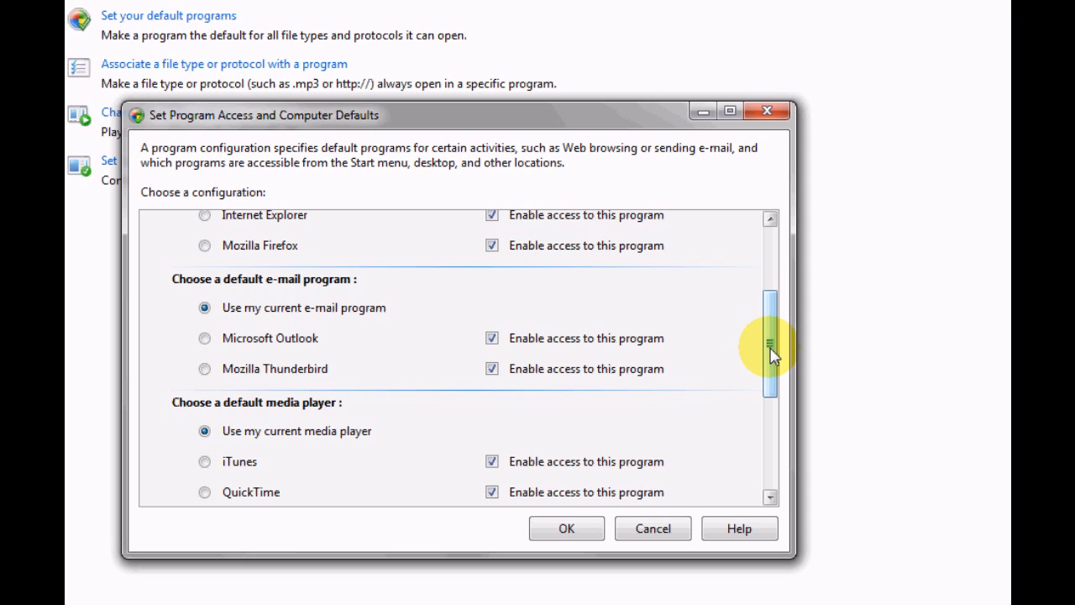
Step: Select iTunes under 'Choose a default media player' and view the remaining categories
scroll(down, 3)
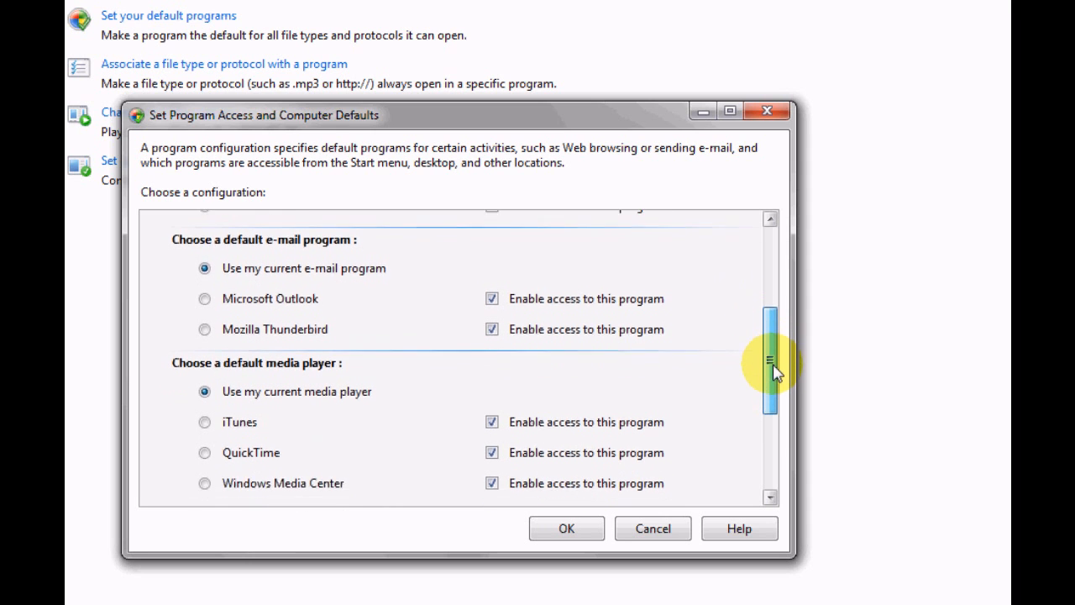
scroll(down, 3)
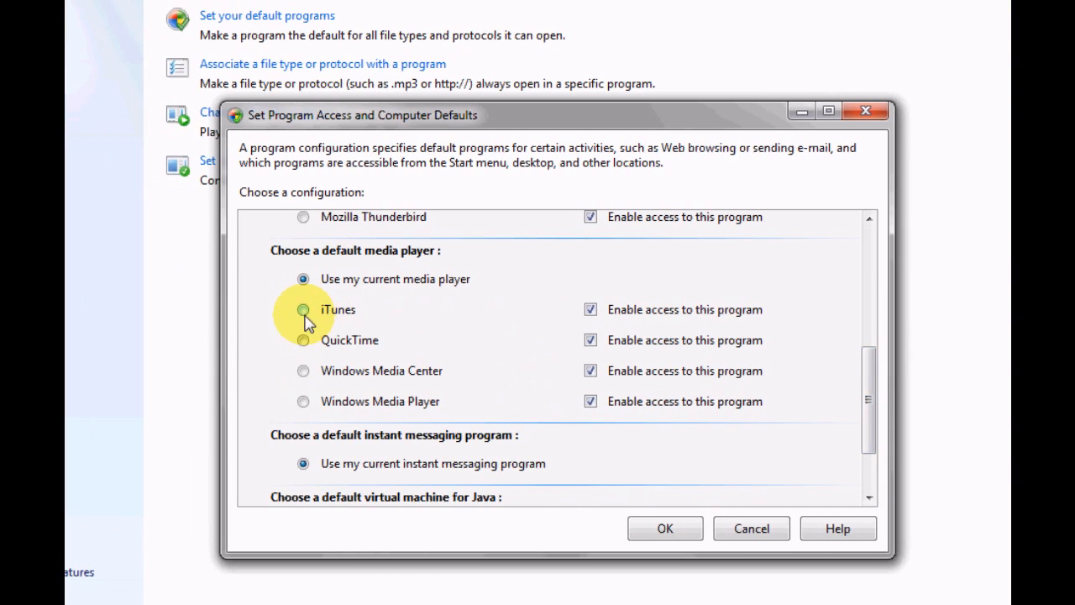
click(303, 309)
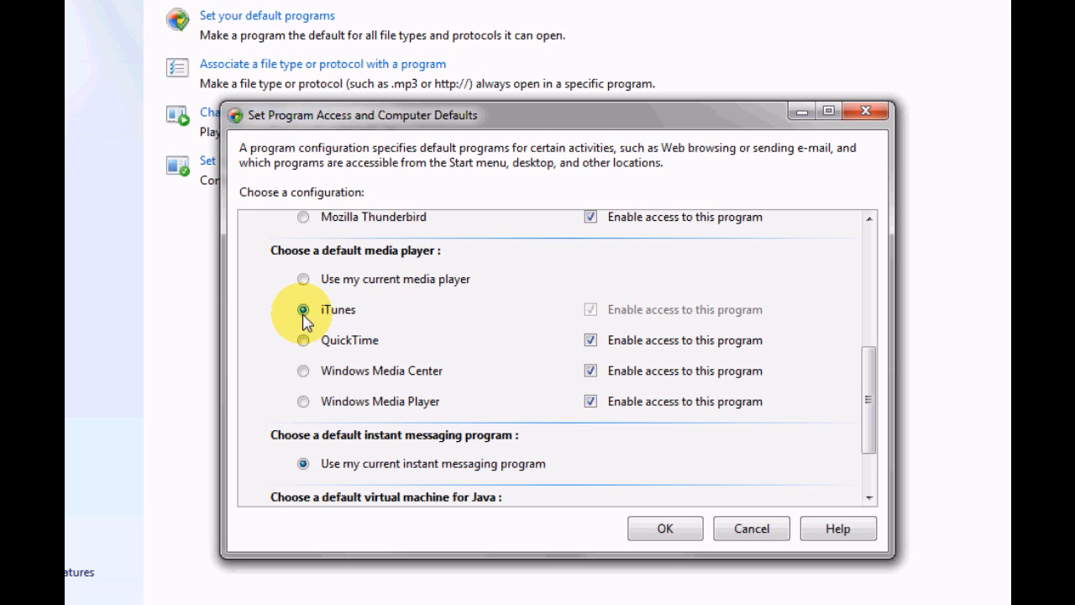
click(303, 279)
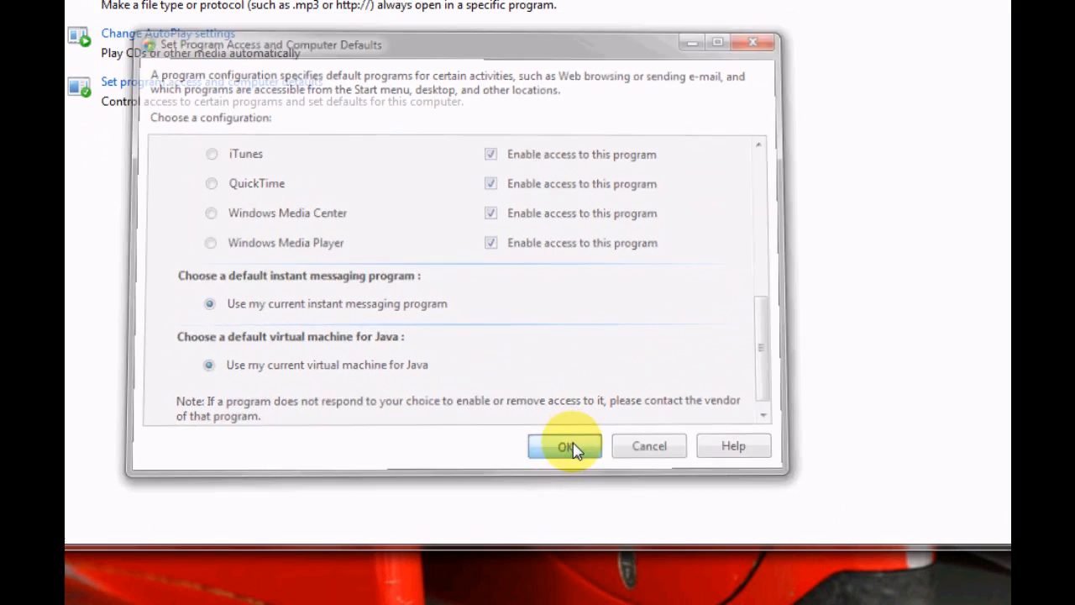
Step: Apply the Custom configuration with OK, returning to Default Programs
click(565, 445)
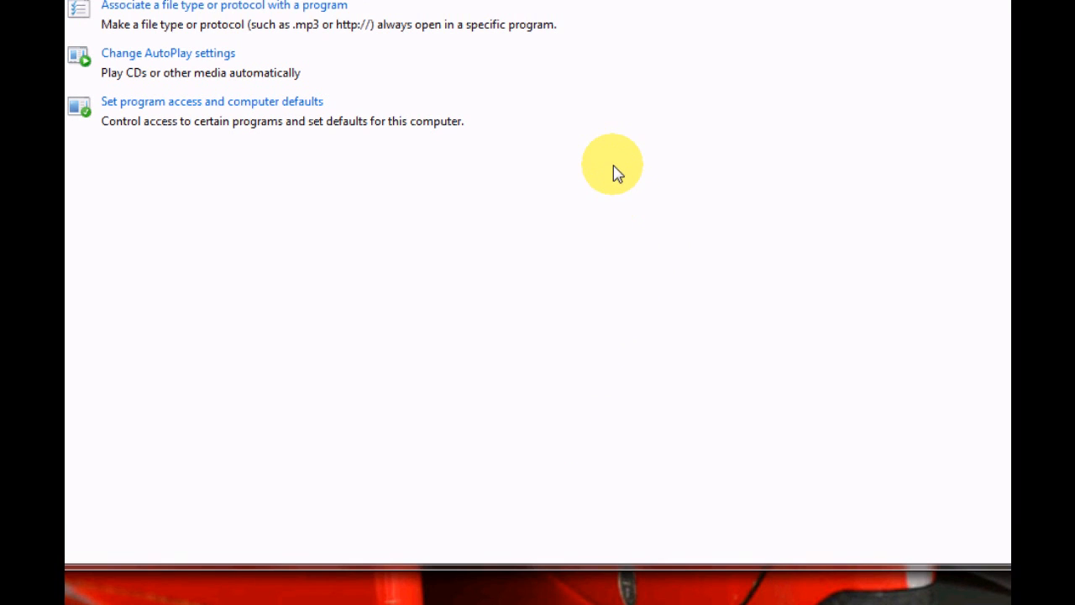